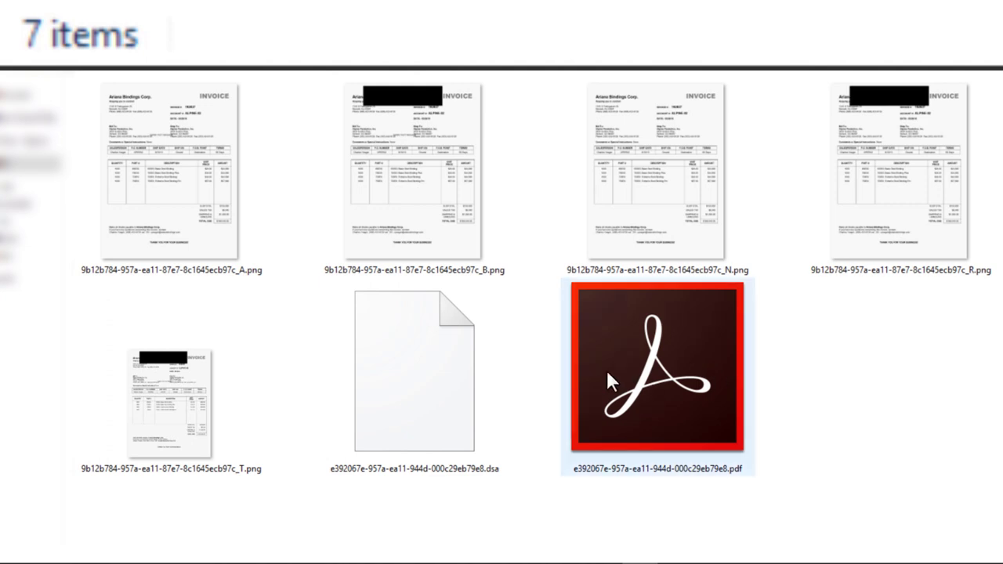
Compare the original PDF's file size with its N, T and A rendering images.
{"action": "left_click", "coordinate": [656, 370]}
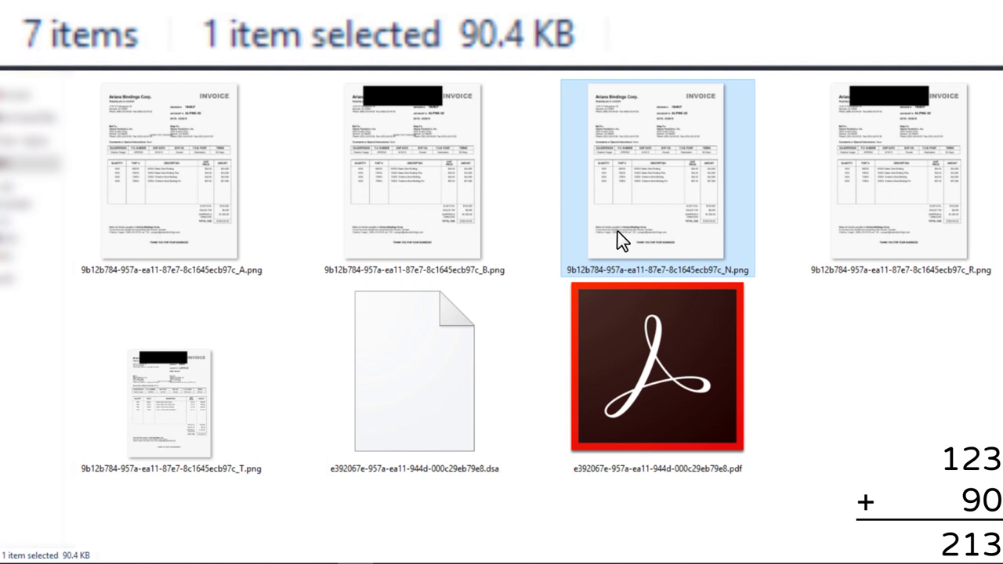
{"action": "left_click", "coordinate": [170, 376]}
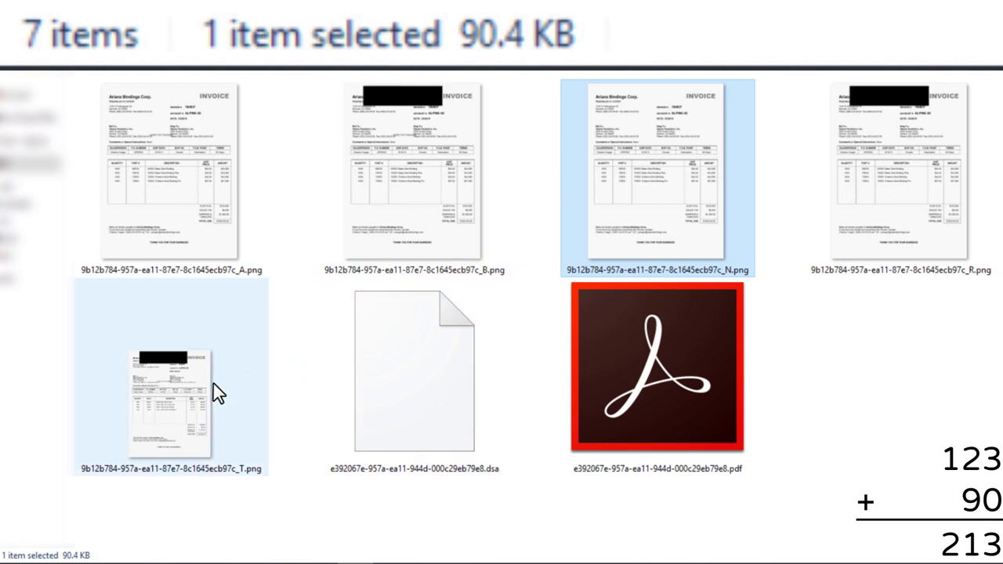
{"action": "left_click", "coordinate": [169, 376]}
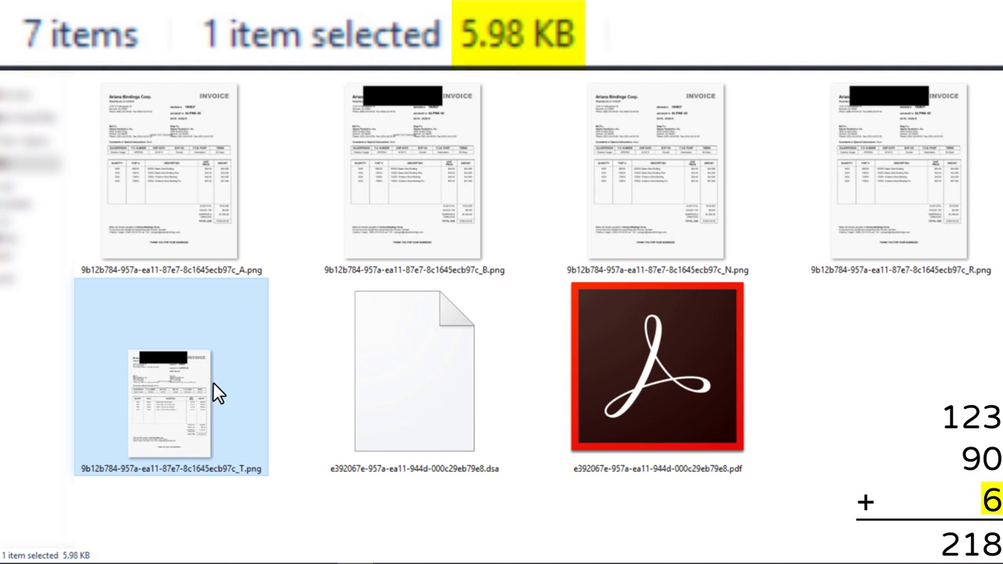
{"action": "mouse_move", "coordinate": [206, 276]}
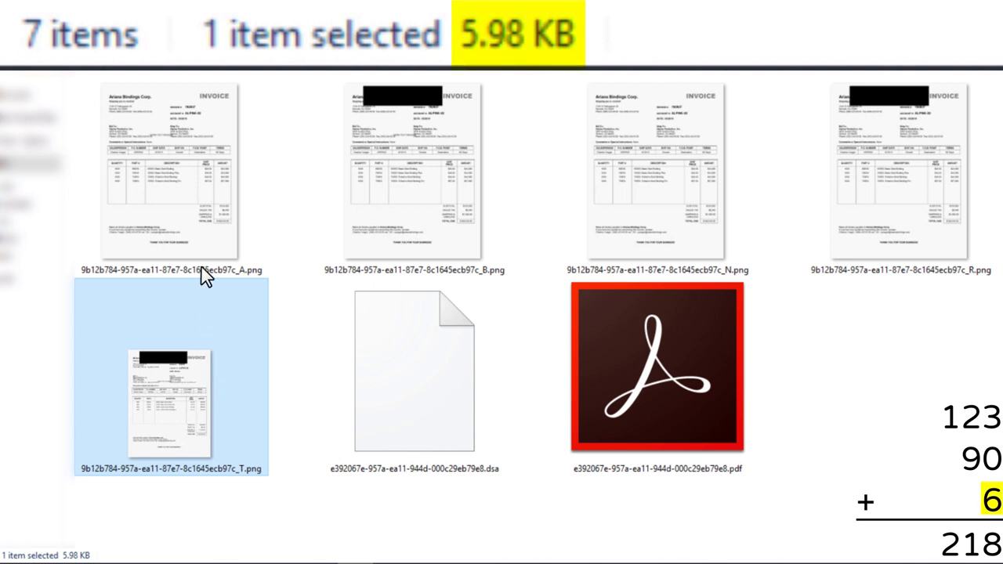
{"action": "left_click", "coordinate": [170, 172]}
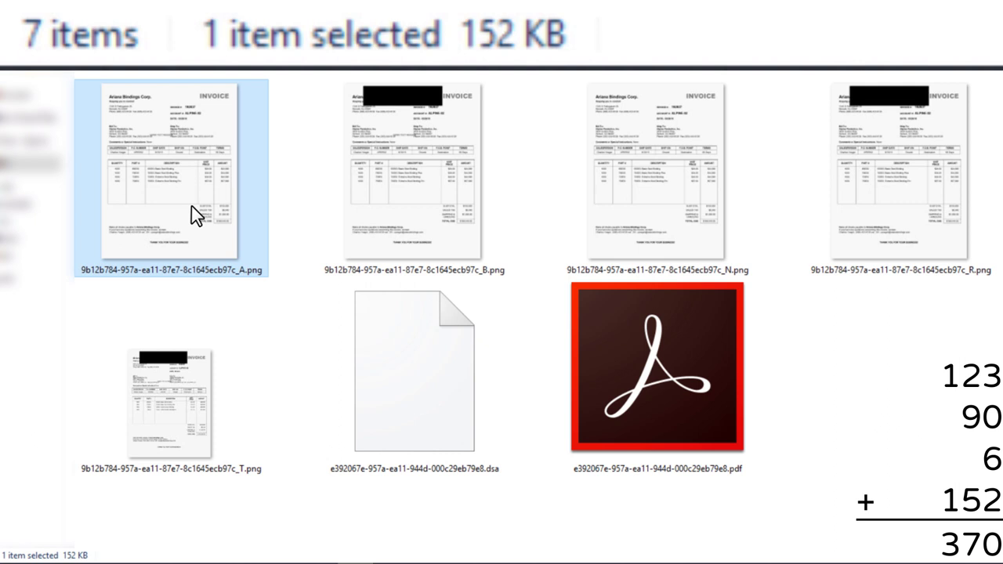
{"action": "left_click", "coordinate": [902, 173]}
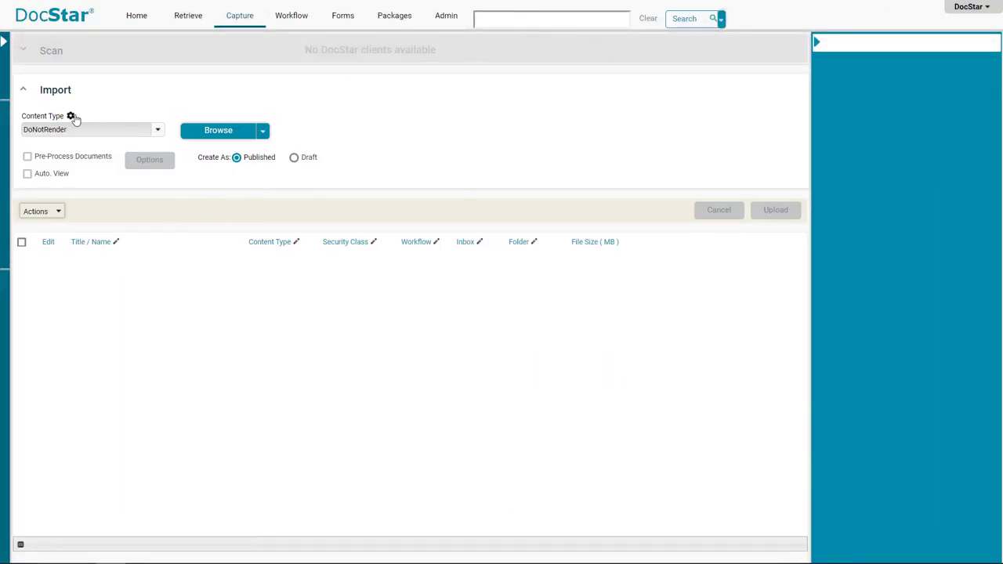
Open the DoNotRender content type's settings on its Rendering Options tab.
{"action": "left_click", "coordinate": [70, 116]}
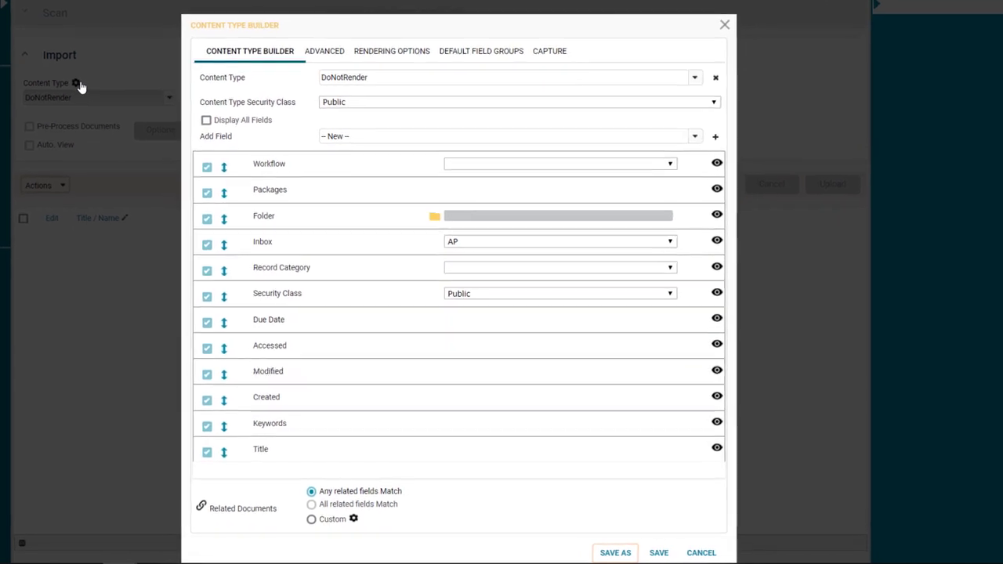
{"action": "left_click", "coordinate": [508, 77]}
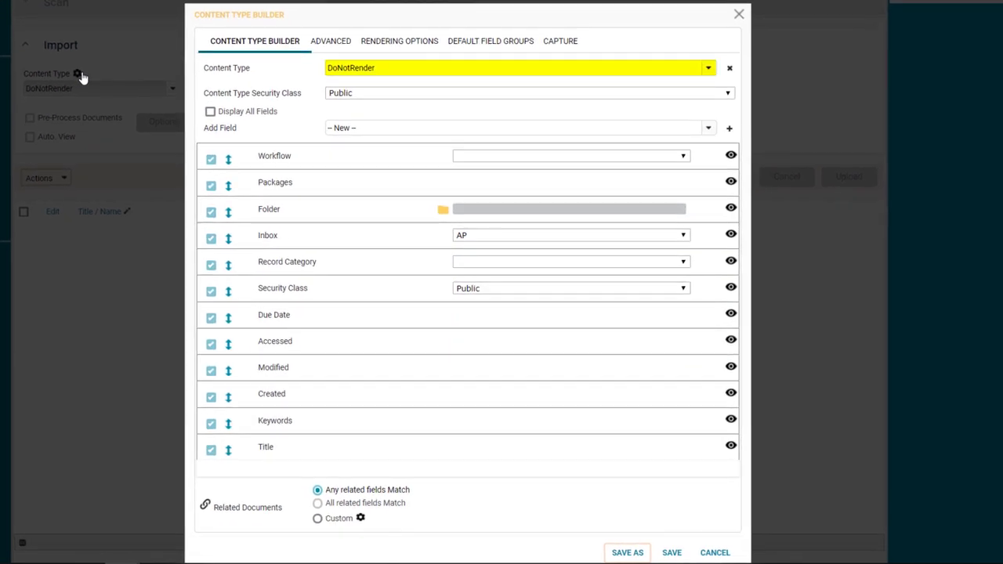
{"action": "left_click", "coordinate": [399, 41]}
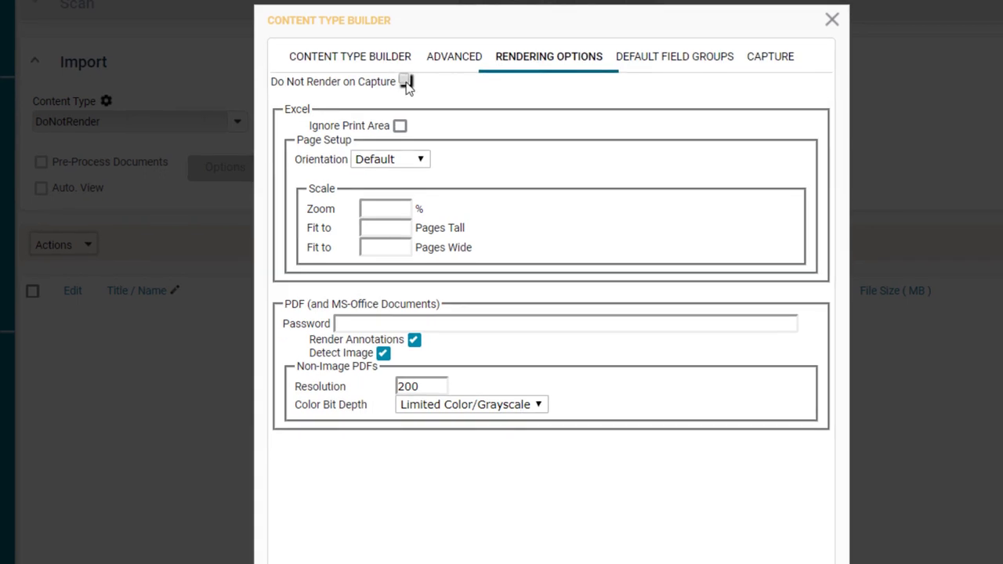
Enable Do Not Render on Capture for DoNotRender and save the content type.
{"action": "left_click", "coordinate": [406, 81]}
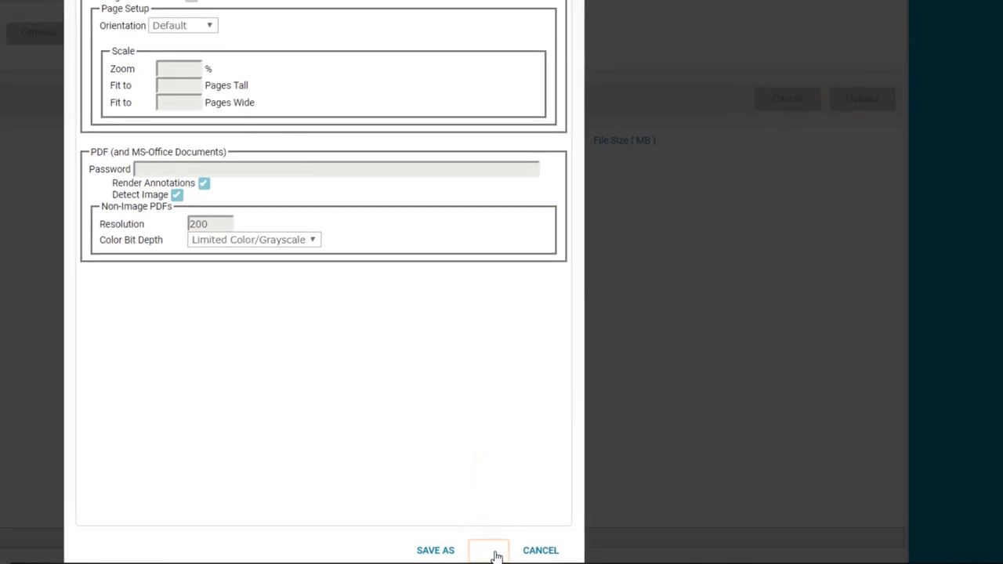
{"action": "left_click", "coordinate": [488, 550]}
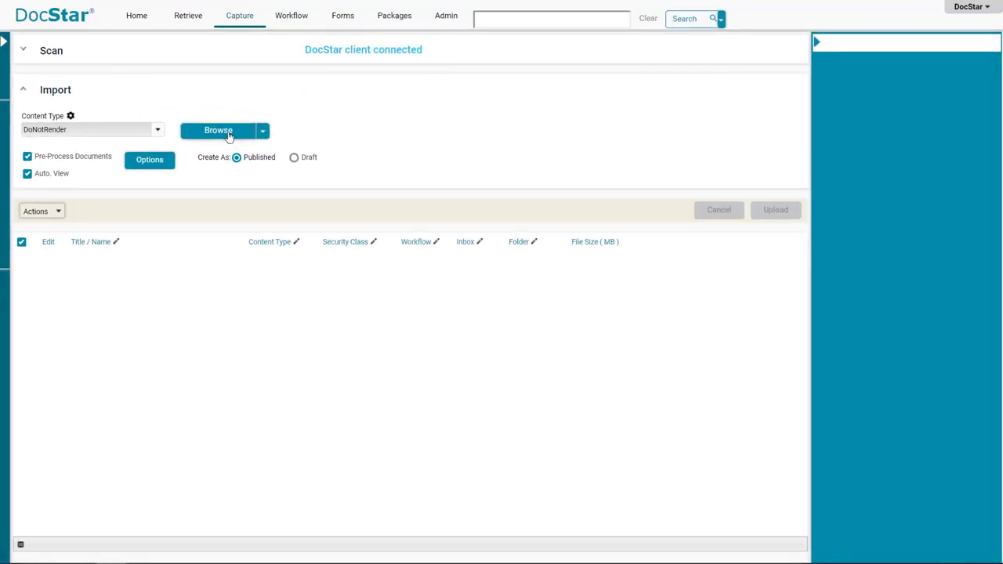
Browse to the invoice PDF and upload it as a new DoNotRender document.
{"action": "left_click", "coordinate": [218, 130]}
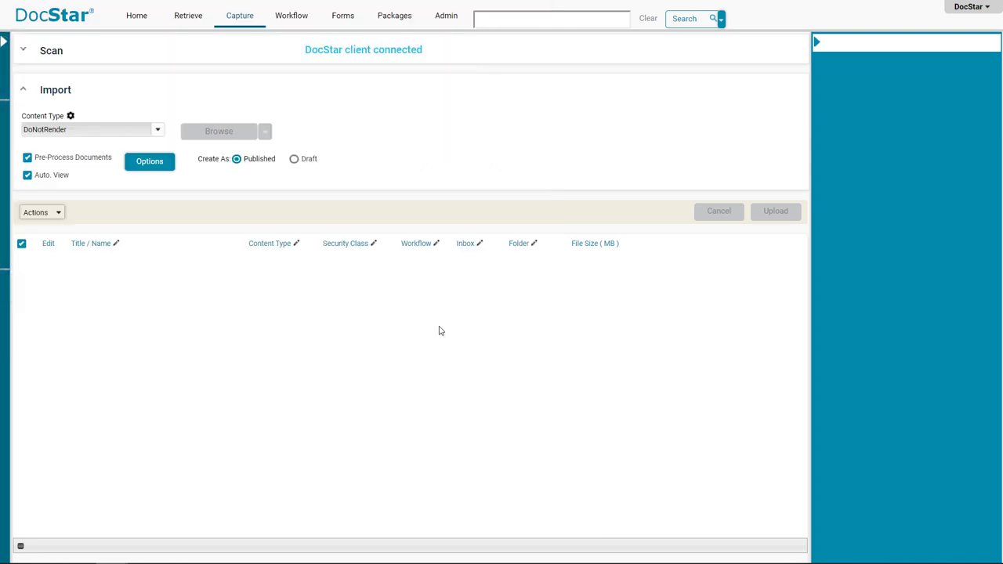
{"action": "left_click", "coordinate": [218, 131]}
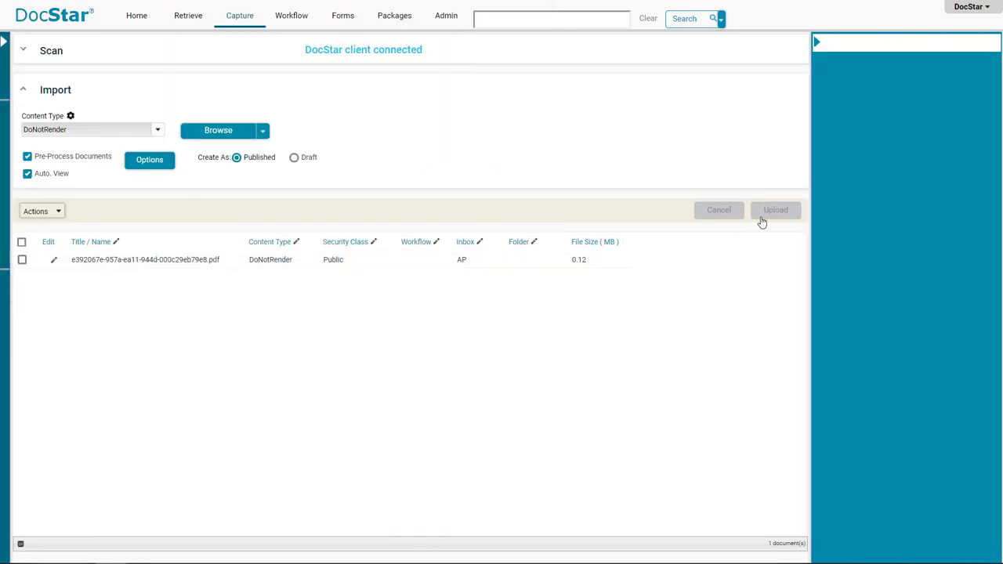
{"action": "left_click", "coordinate": [775, 209]}
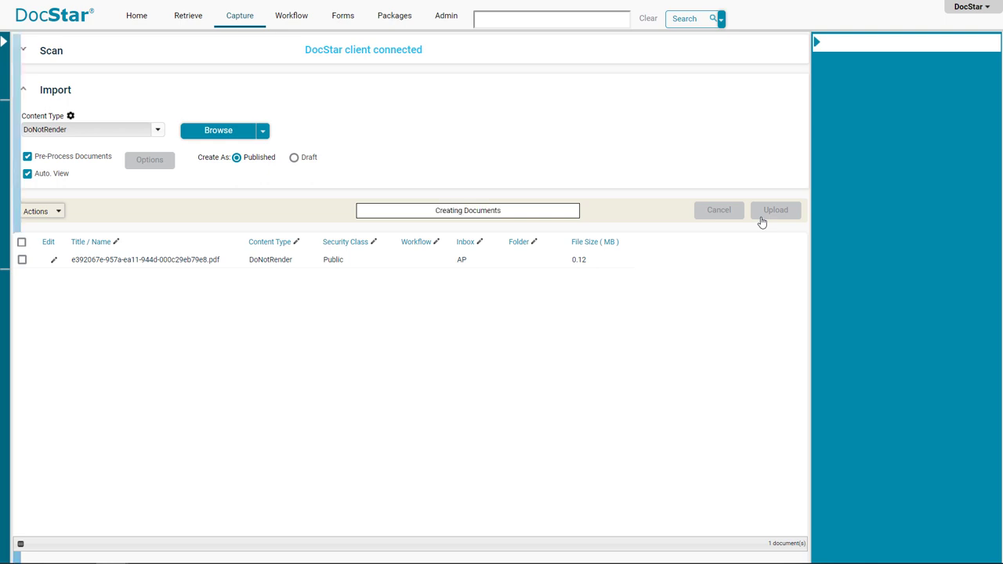
{"action": "left_click", "coordinate": [188, 15]}
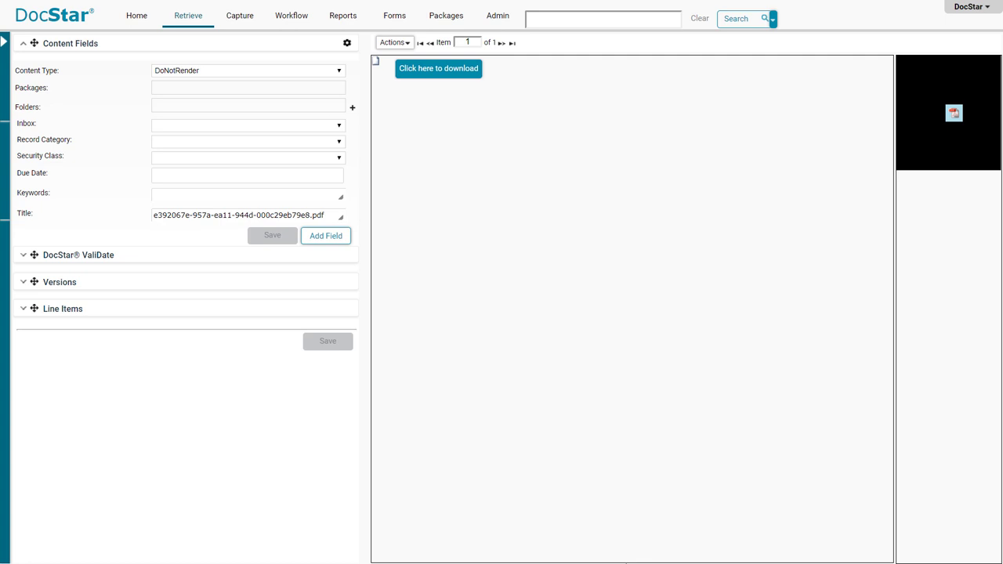
{"action": "mouse_move", "coordinate": [429, 193]}
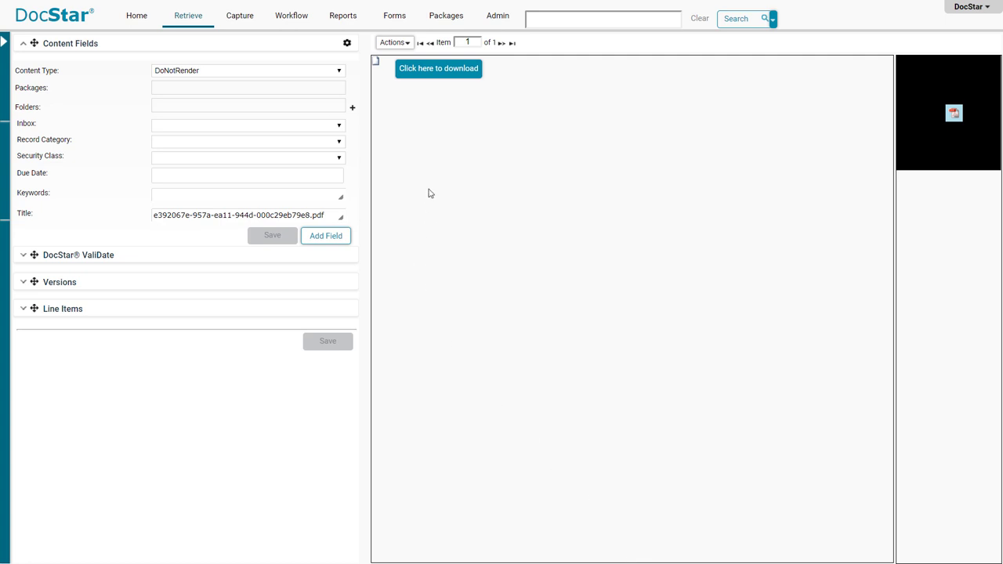
Switch the invoice document to View Native from Actions and confirm it's checked.
{"action": "left_click", "coordinate": [392, 43]}
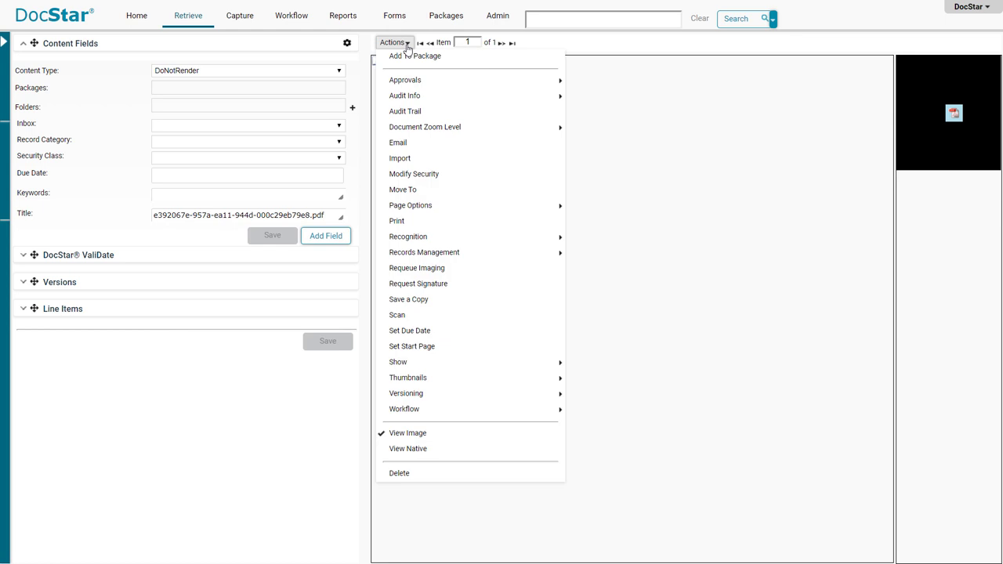
{"action": "mouse_move", "coordinate": [408, 449]}
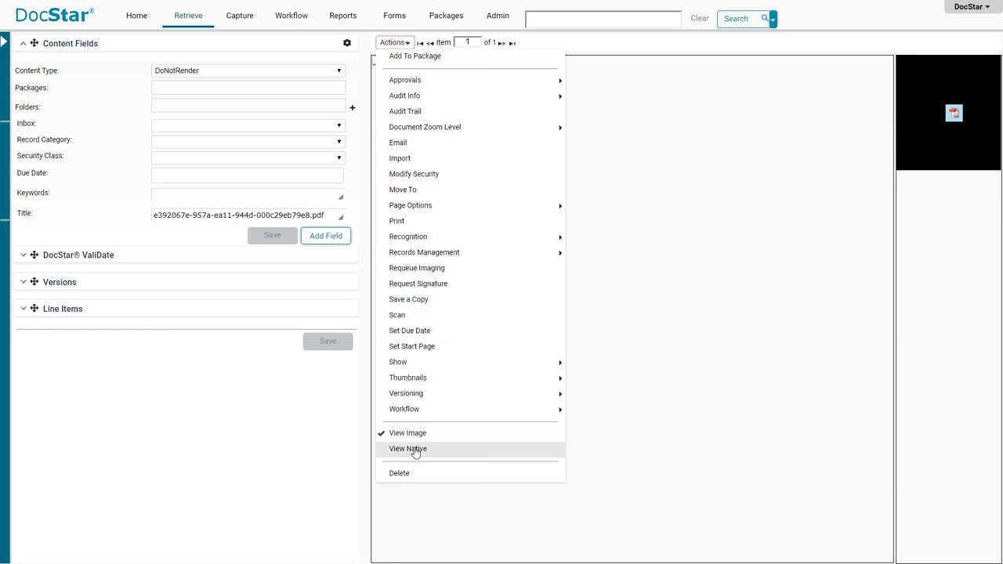
{"action": "left_click", "coordinate": [408, 448]}
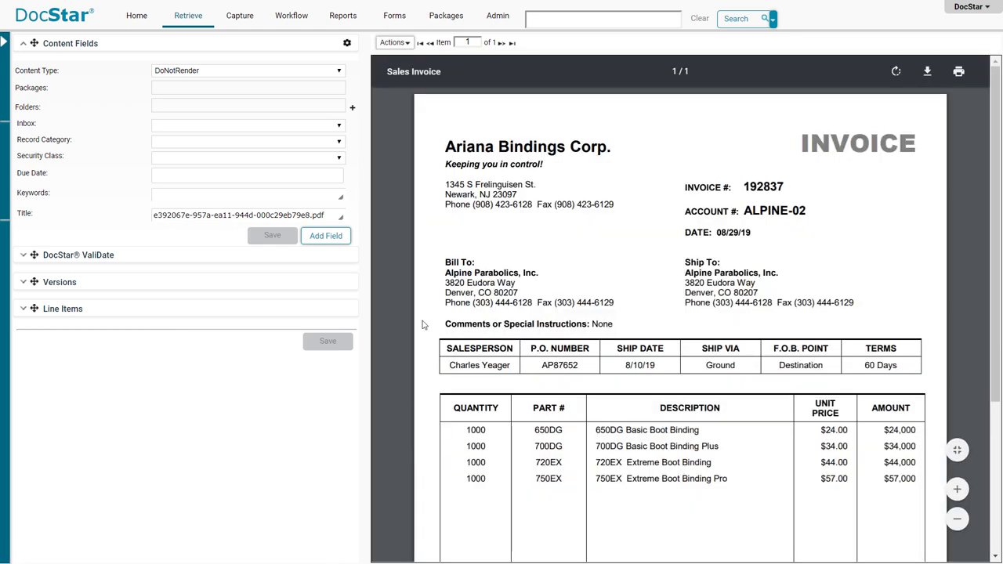
{"action": "left_click", "coordinate": [393, 42]}
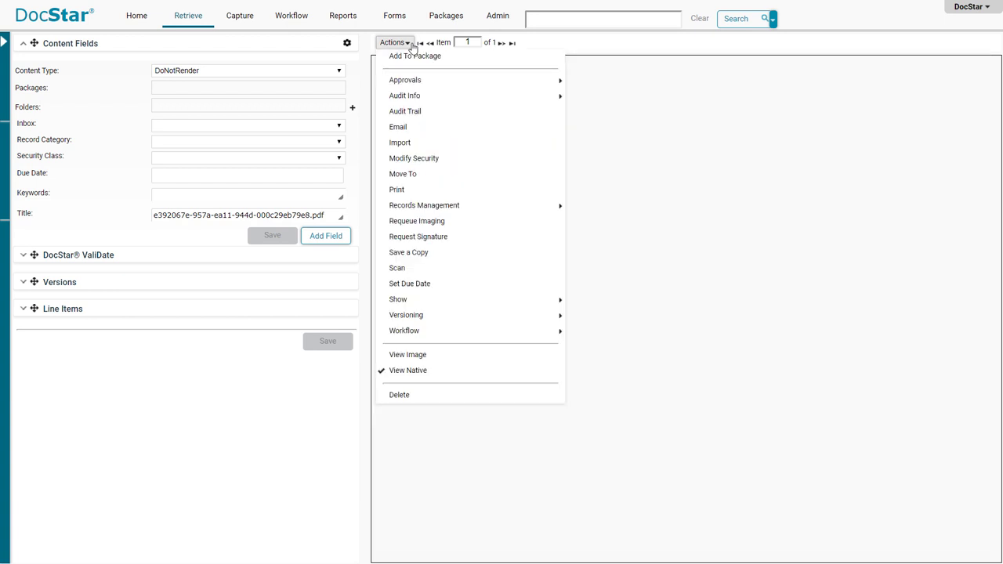
{"action": "mouse_move", "coordinate": [408, 370]}
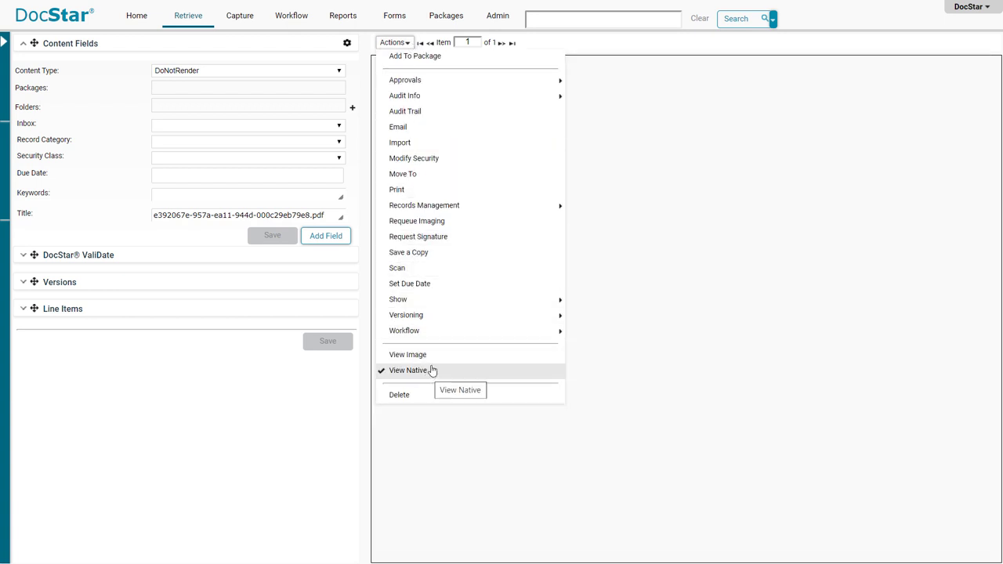
{"action": "mouse_move", "coordinate": [408, 355]}
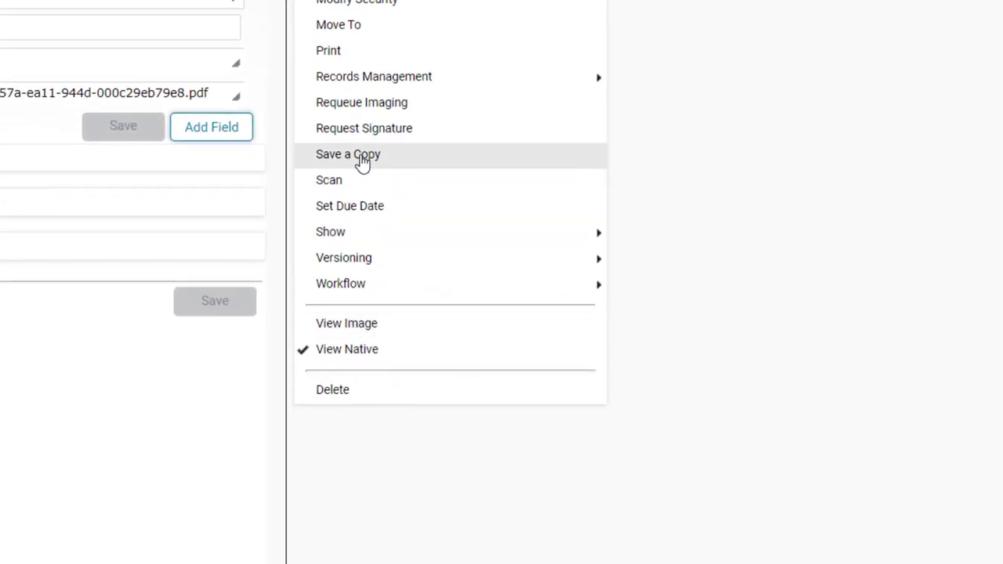
{"action": "left_click", "coordinate": [347, 153]}
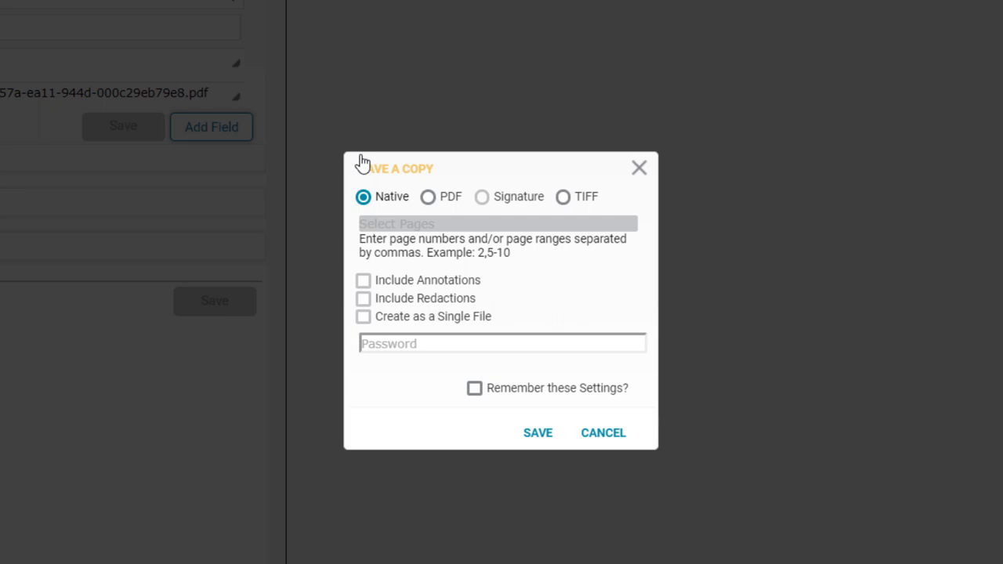
{"action": "mouse_move", "coordinate": [603, 433]}
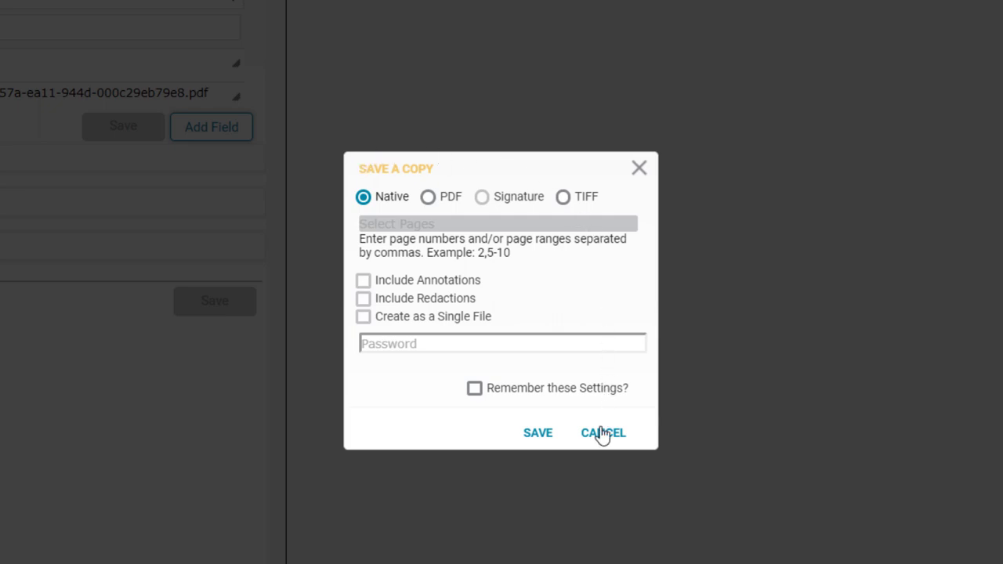
{"action": "left_click", "coordinate": [603, 432]}
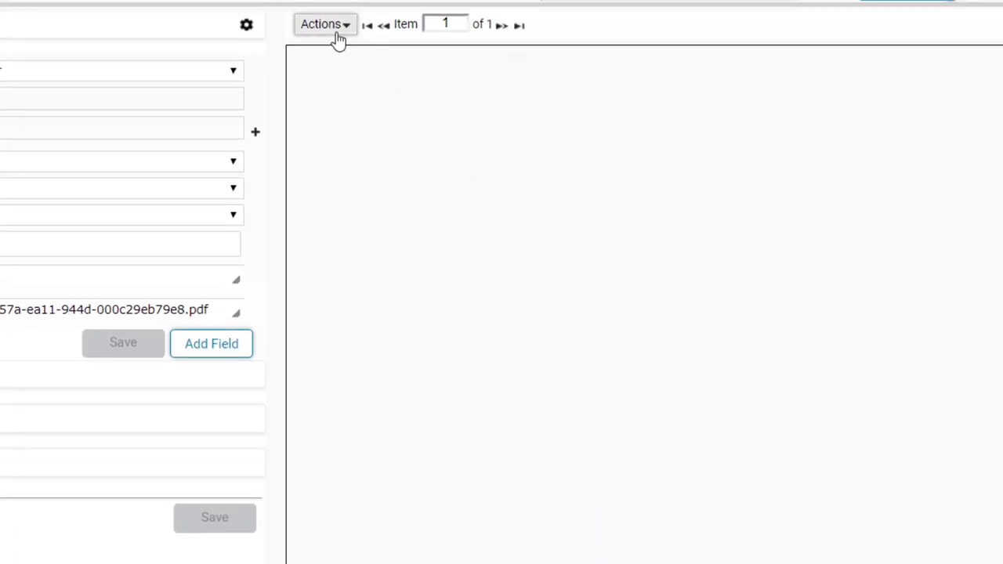
{"action": "left_click", "coordinate": [322, 24]}
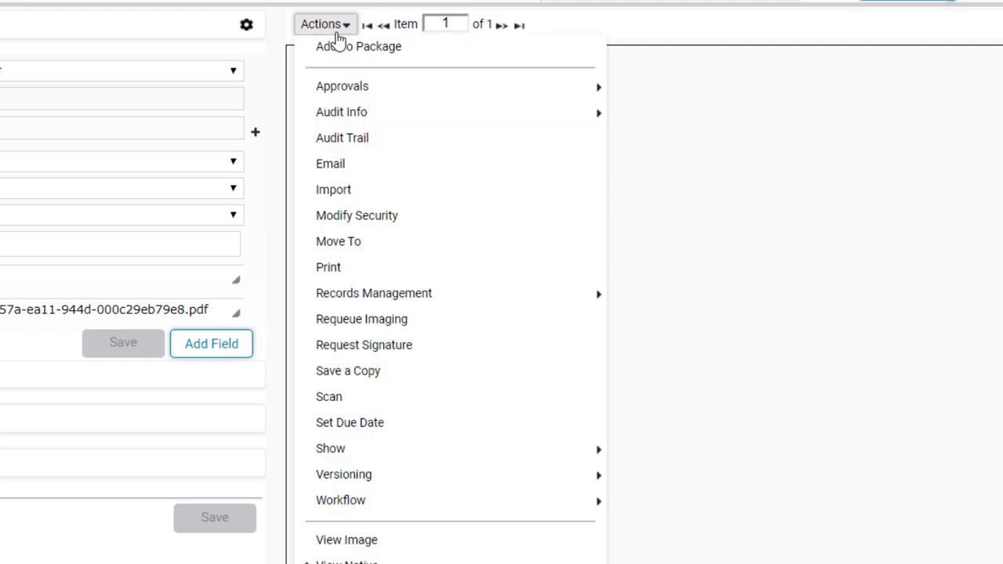